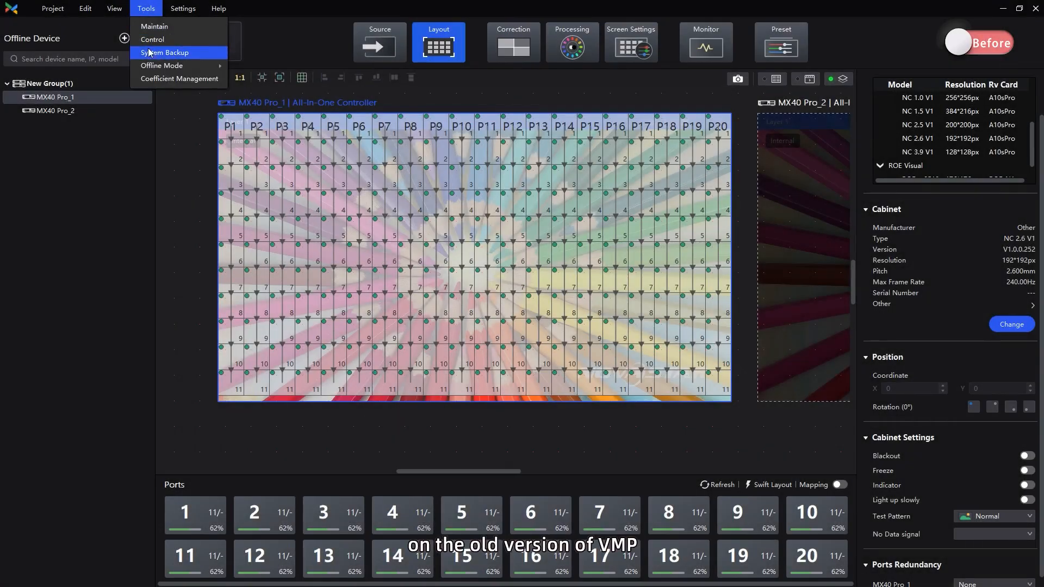
Open the old version's System Backup dialog and view the Primary controller choices.
{"action": "left_click", "coordinate": [164, 52]}
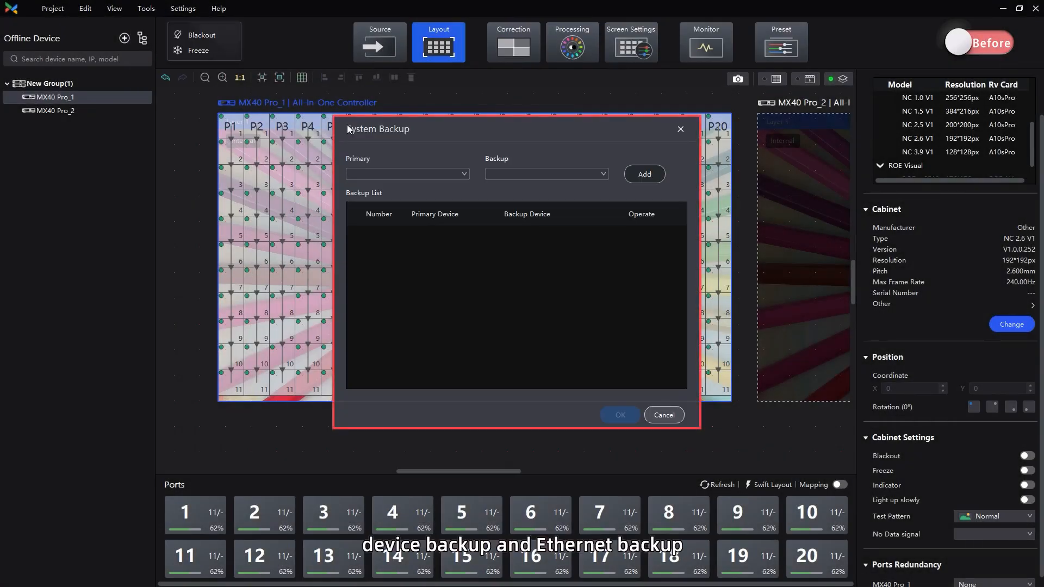
{"action": "left_click", "coordinate": [406, 174]}
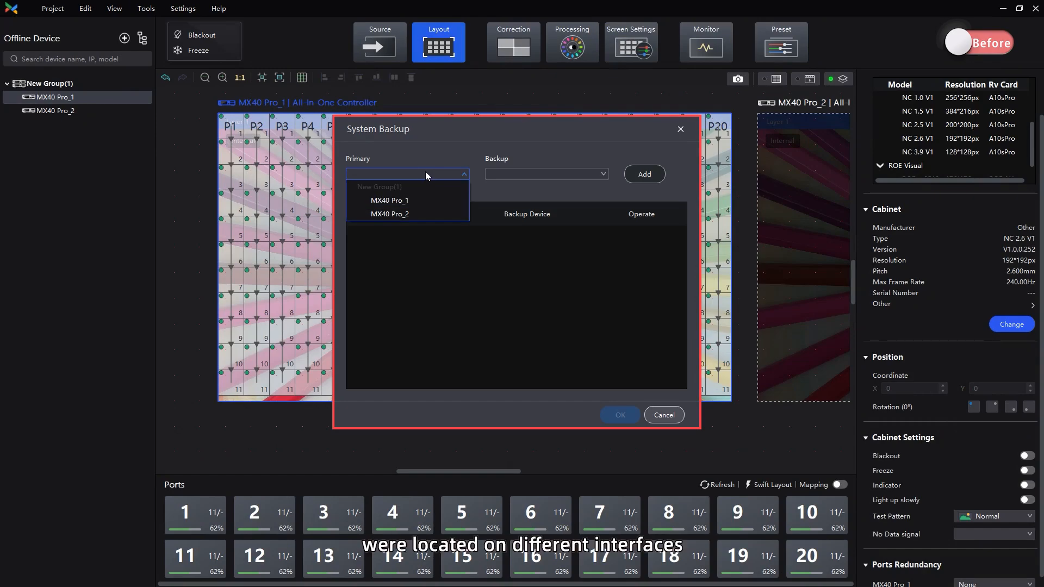
{"action": "left_click", "coordinate": [664, 414]}
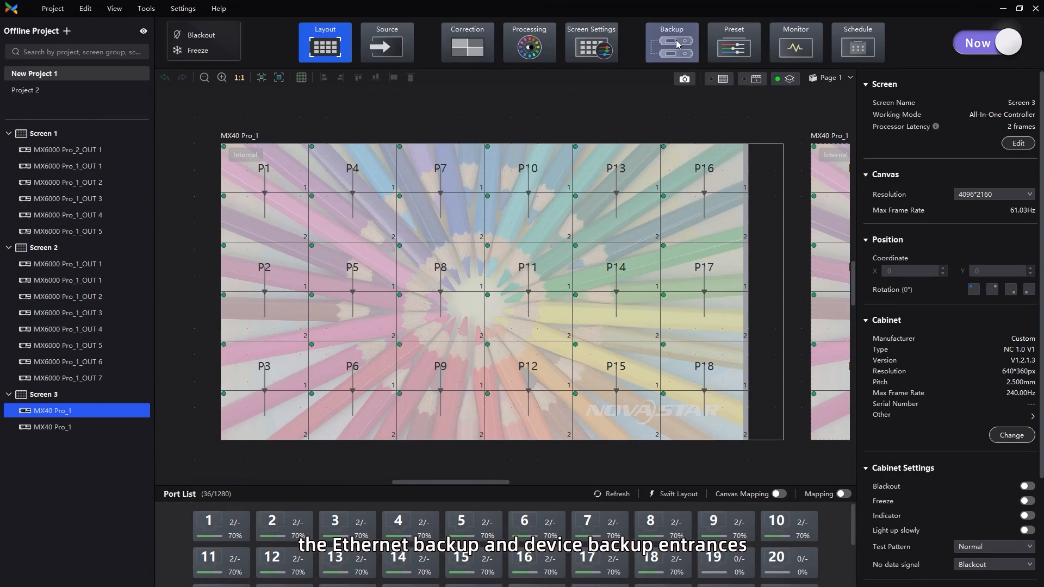
Switch the newer version to the Backup tab workspace.
{"action": "left_click", "coordinate": [672, 43]}
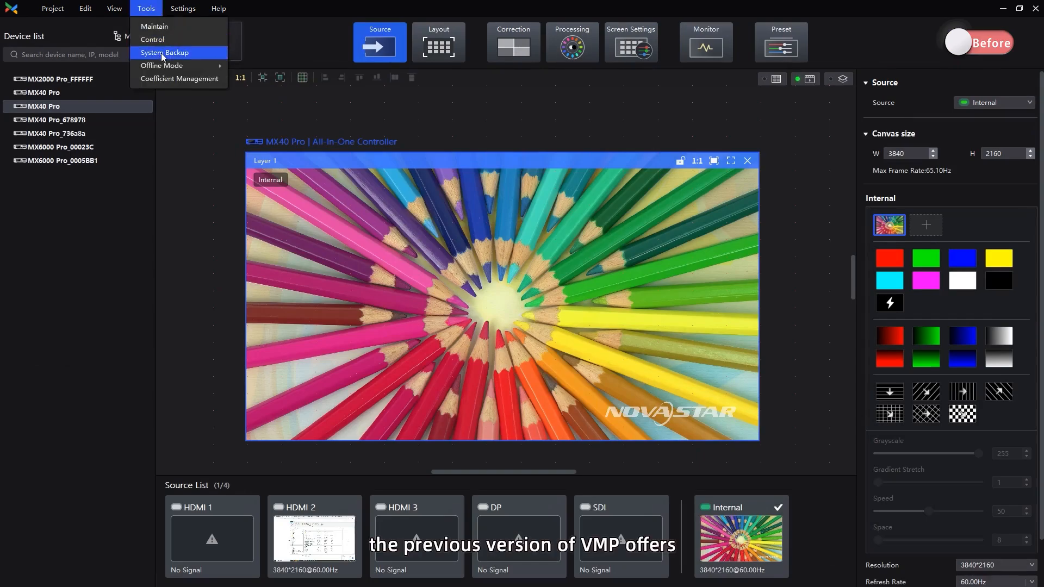
Add an MX40 Pro primary–backup pair in System Backup and confirm with OK.
{"action": "left_click", "coordinate": [165, 52]}
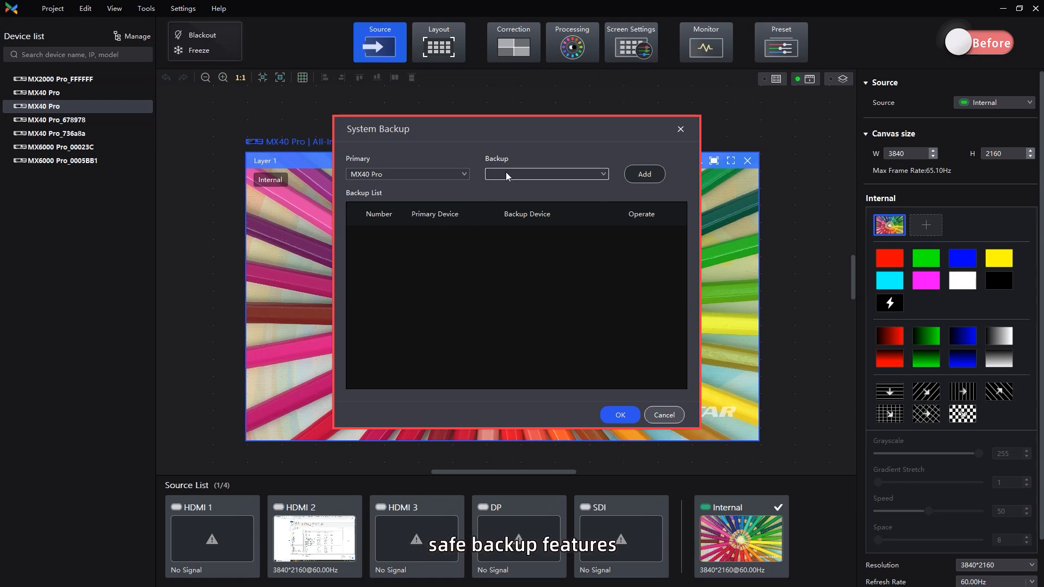
{"action": "left_click", "coordinate": [644, 174]}
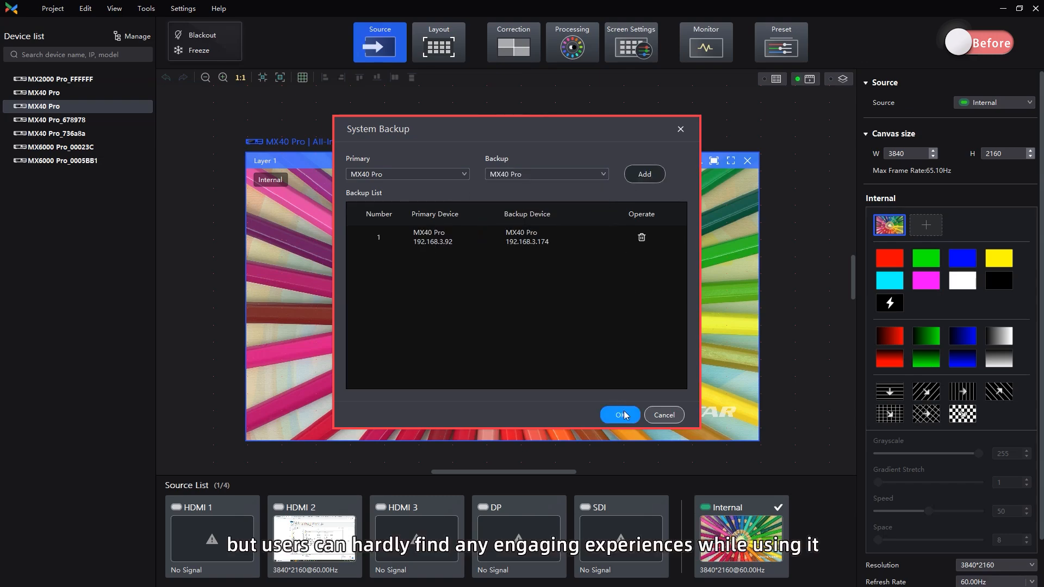
{"action": "left_click", "coordinate": [619, 414]}
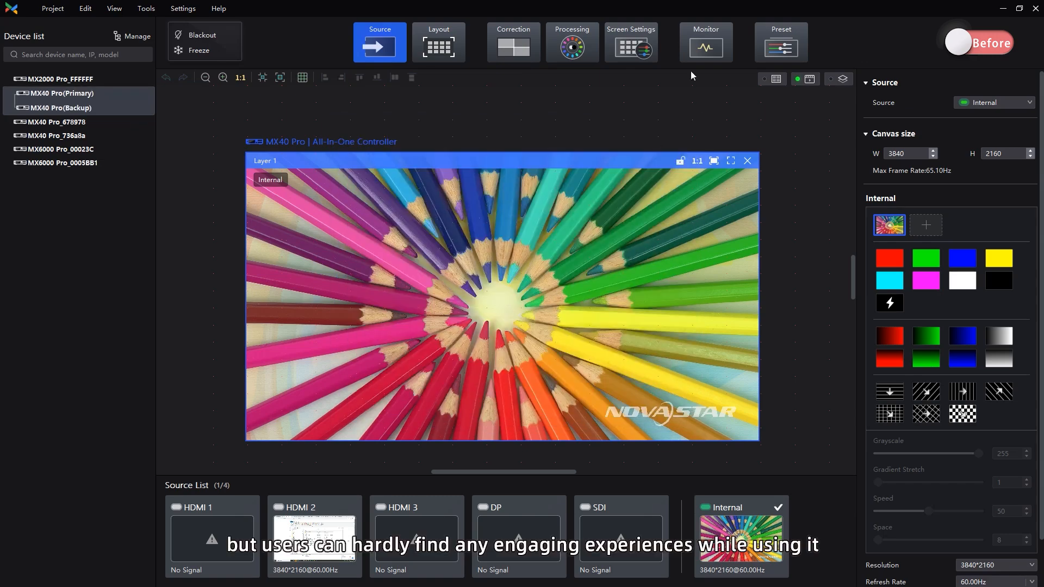
{"action": "left_click", "coordinate": [706, 42]}
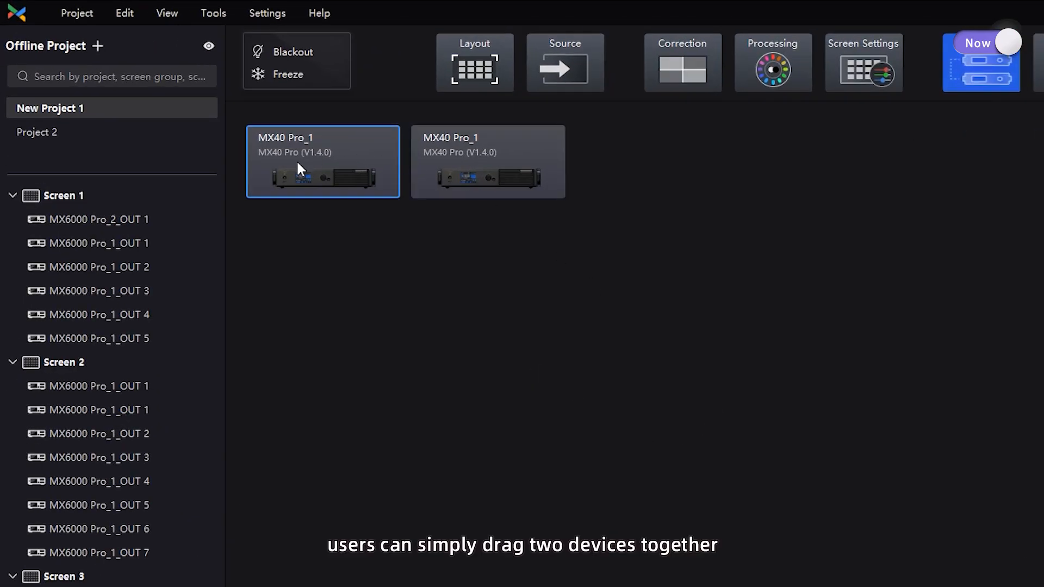
Drag one MX40 Pro_1 card onto the other and confirm Create Device Backup.
{"action": "left_click_drag", "start_coordinate": [323, 161], "coordinate": [487, 161]}
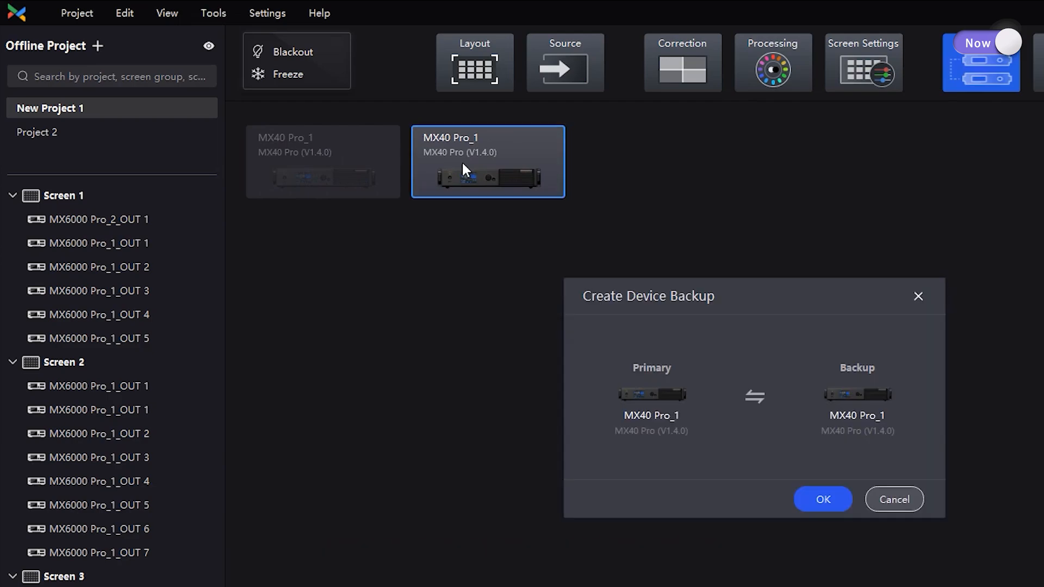
{"action": "left_click", "coordinate": [823, 499]}
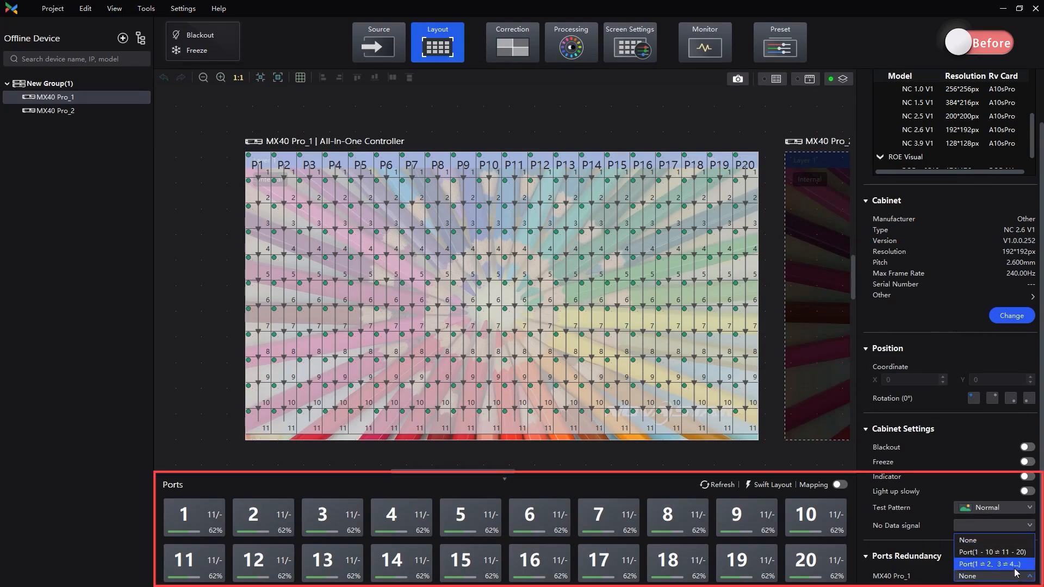
Choose Port(1≠2, 3≠4…) redundancy for MX40 Pro_1.
{"action": "left_click", "coordinate": [989, 552]}
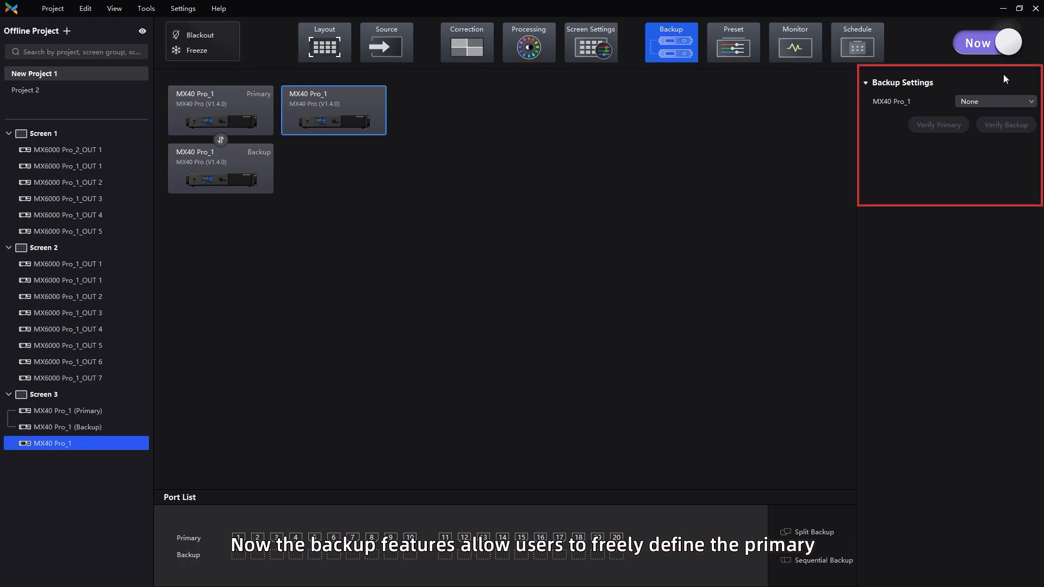
Set MX40 Pro_1's Ethernet Backup type to Custom and assign port pairs.
{"action": "left_click", "coordinate": [995, 102]}
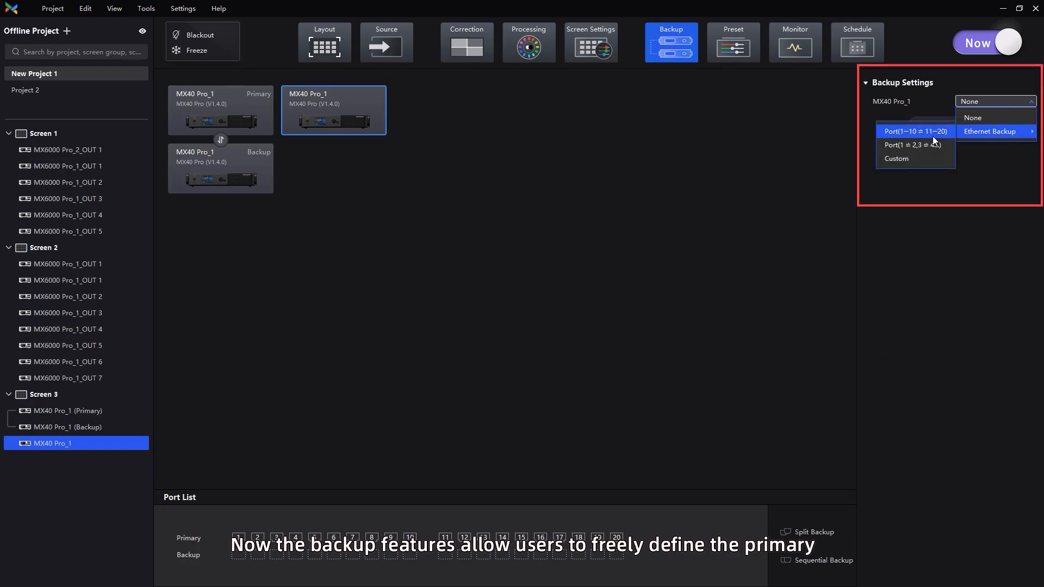
{"action": "left_click", "coordinate": [896, 158]}
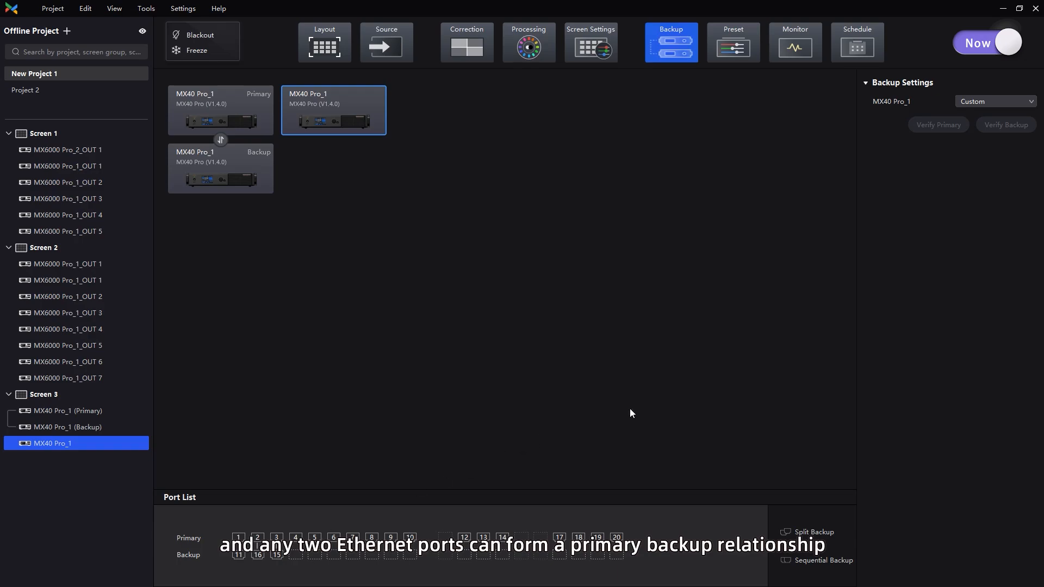
{"action": "left_click", "coordinate": [995, 101]}
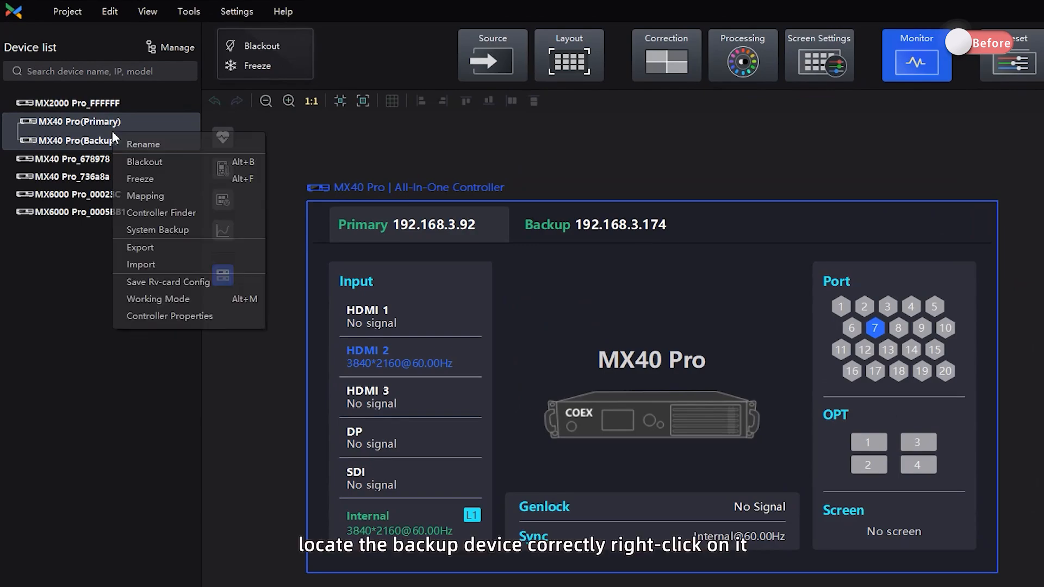
{"action": "mouse_move", "coordinate": [152, 221]}
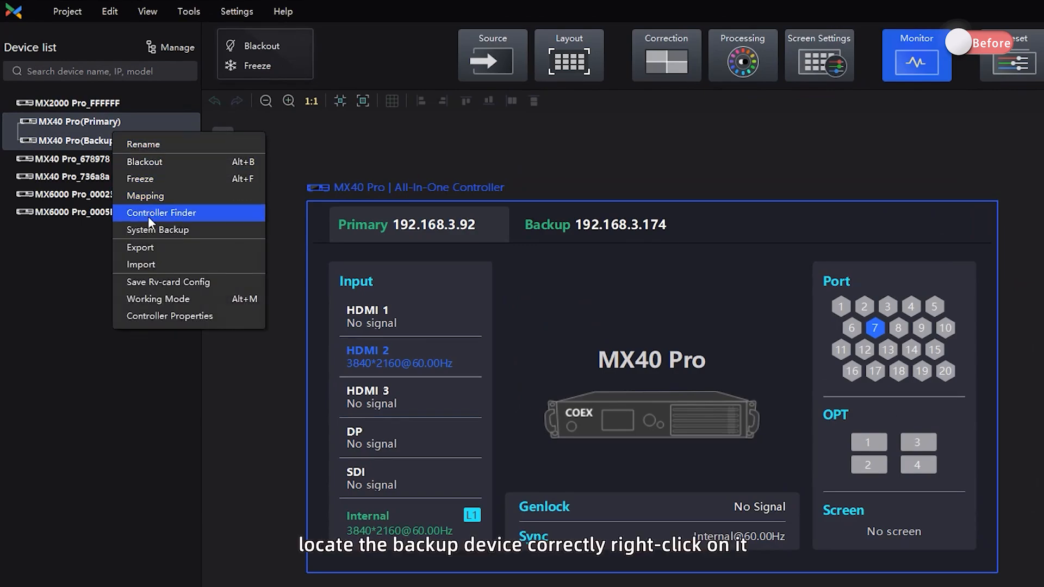
Delete the primary–backup pair via System Backup, then open the backup type list.
{"action": "left_click", "coordinate": [158, 230]}
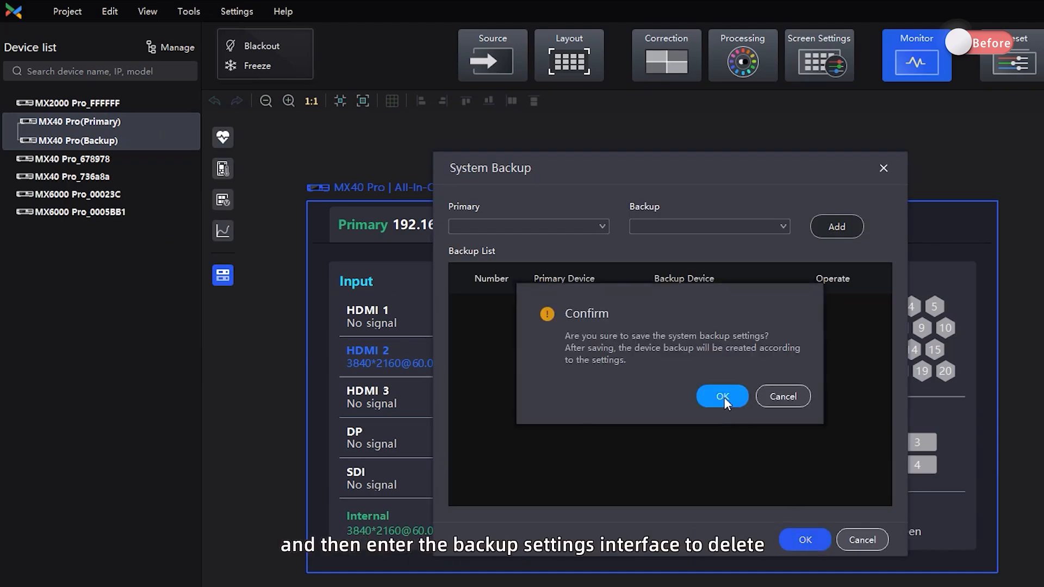
{"action": "left_click", "coordinate": [722, 396]}
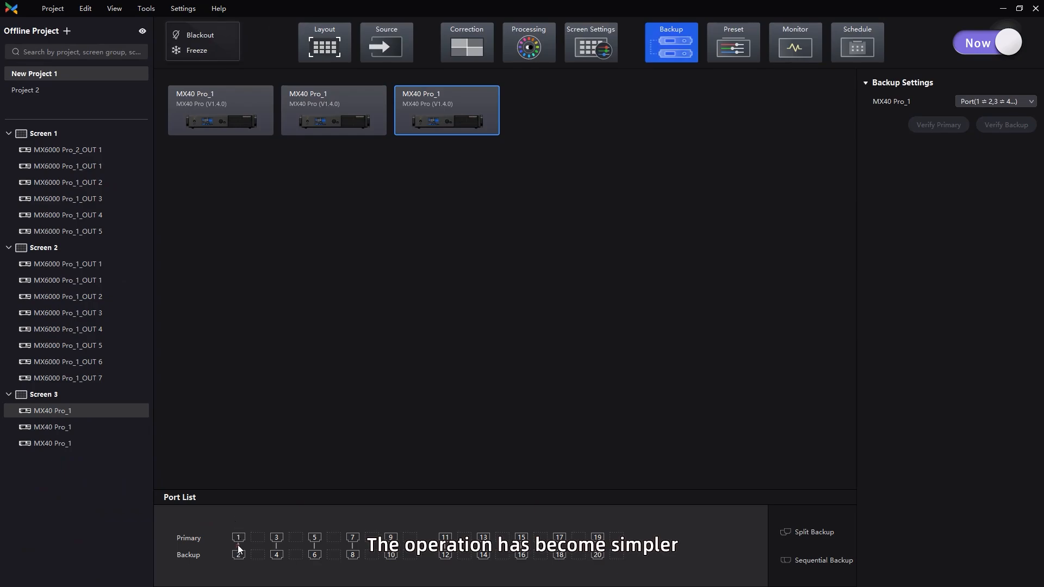
{"action": "left_click", "coordinate": [996, 101]}
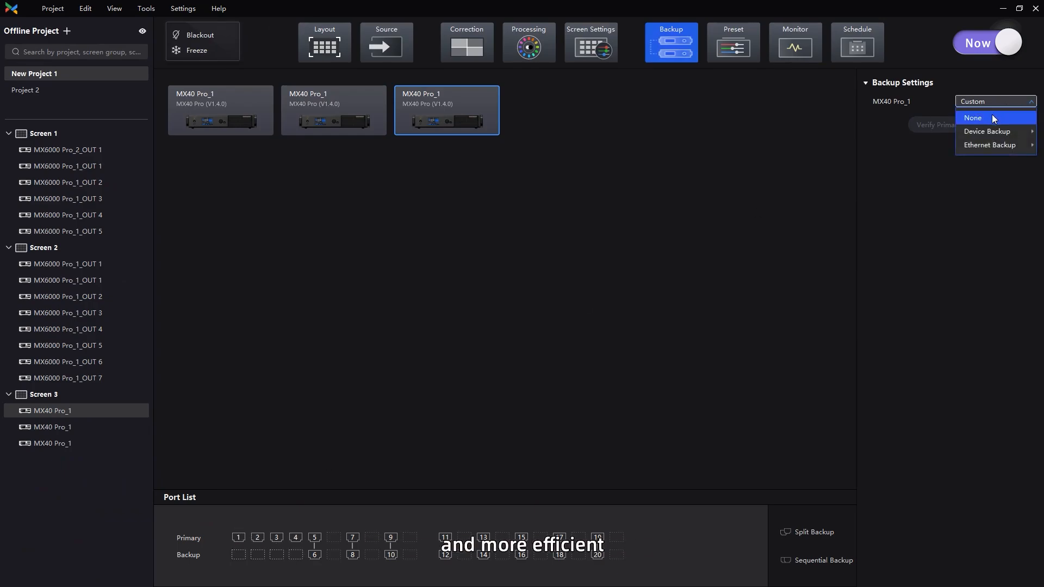